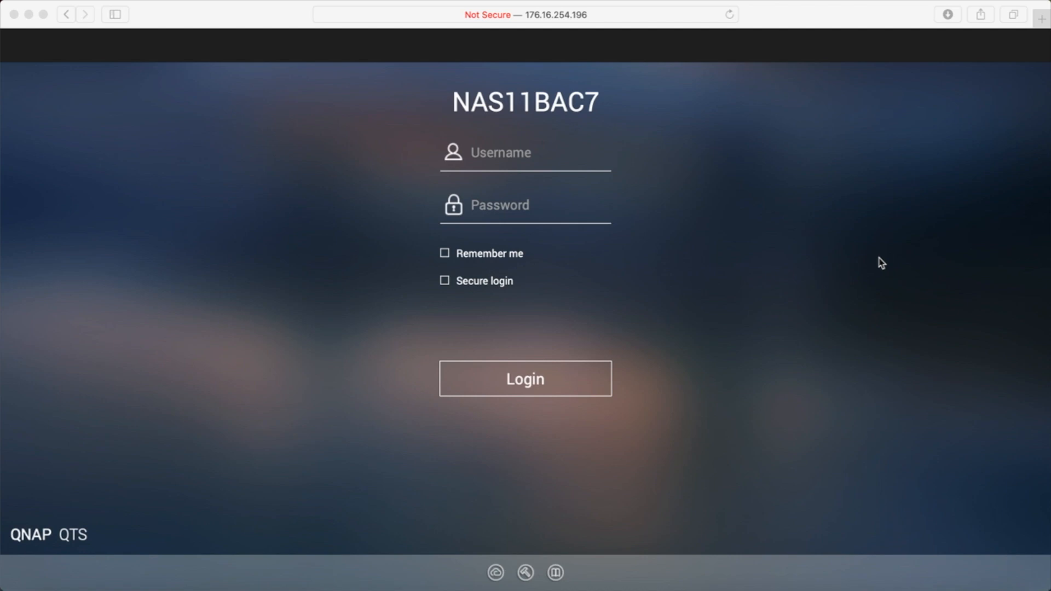
{"action": "mouse_move", "coordinate": [565, 162]}
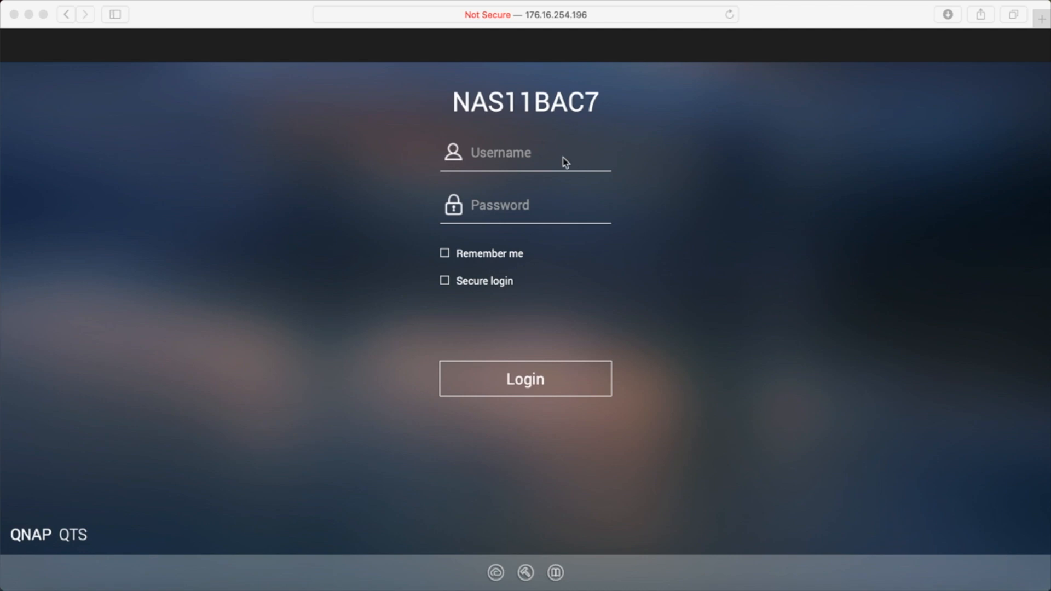
Step: Log in to the NAS as administrator and decline Safari's offer to save the password
{"action": "type", "text": "admin"}
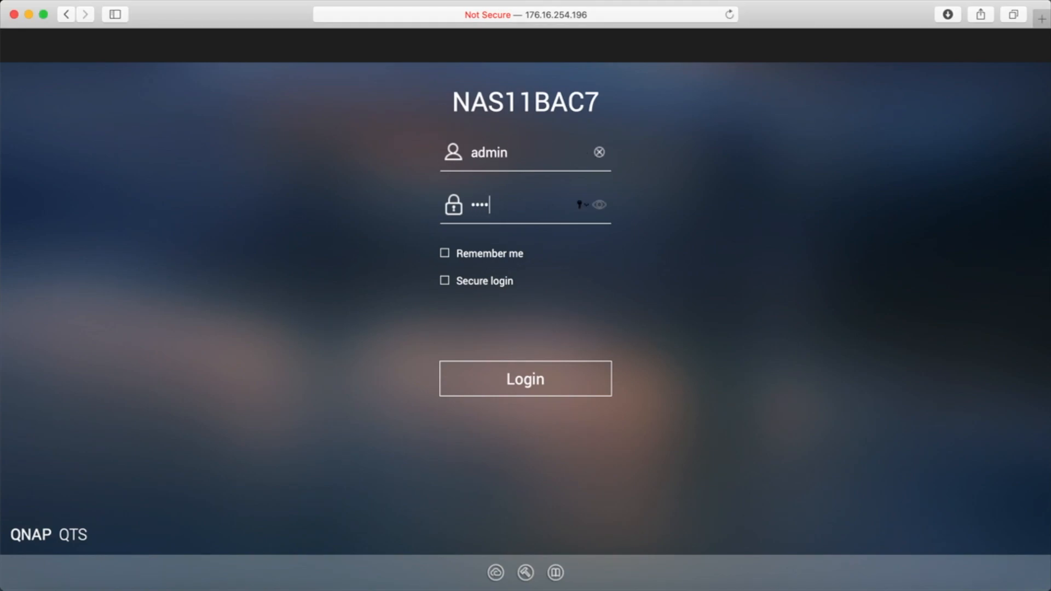
{"action": "left_click", "coordinate": [525, 378]}
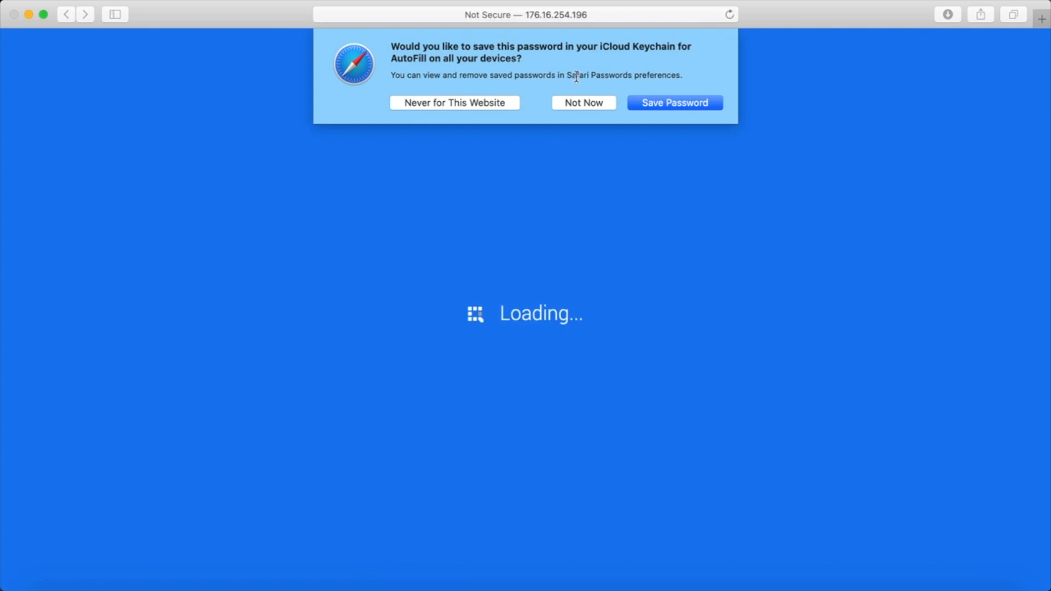
{"action": "left_click", "coordinate": [583, 103]}
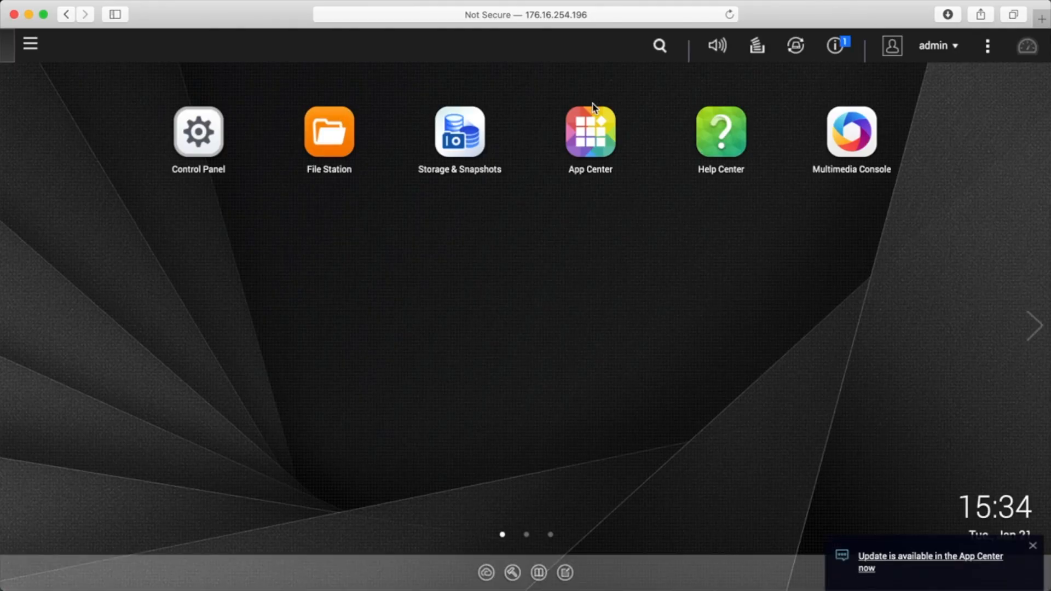
Step: Launch Storage & Snapshots, skip its welcome introduction, and view the Disks/VJBOD list
{"action": "left_click", "coordinate": [29, 44]}
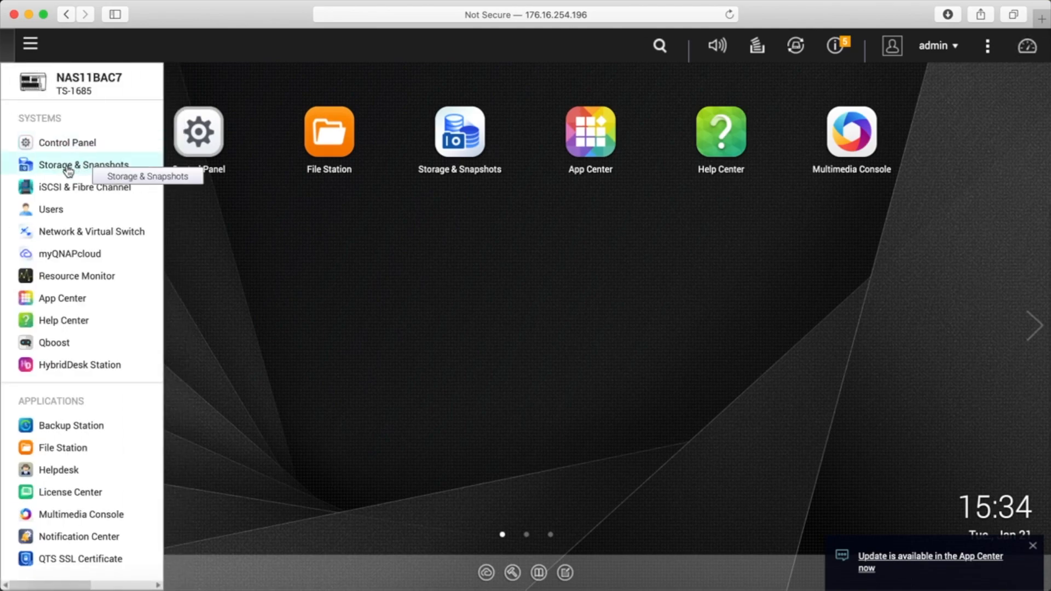
{"action": "left_click", "coordinate": [84, 165]}
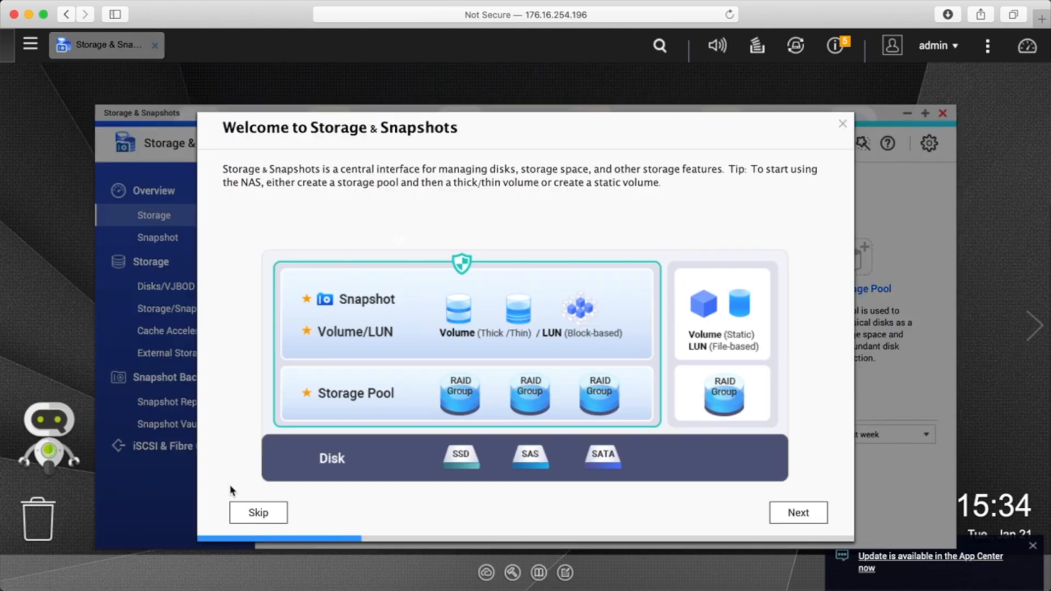
{"action": "left_click", "coordinate": [258, 513]}
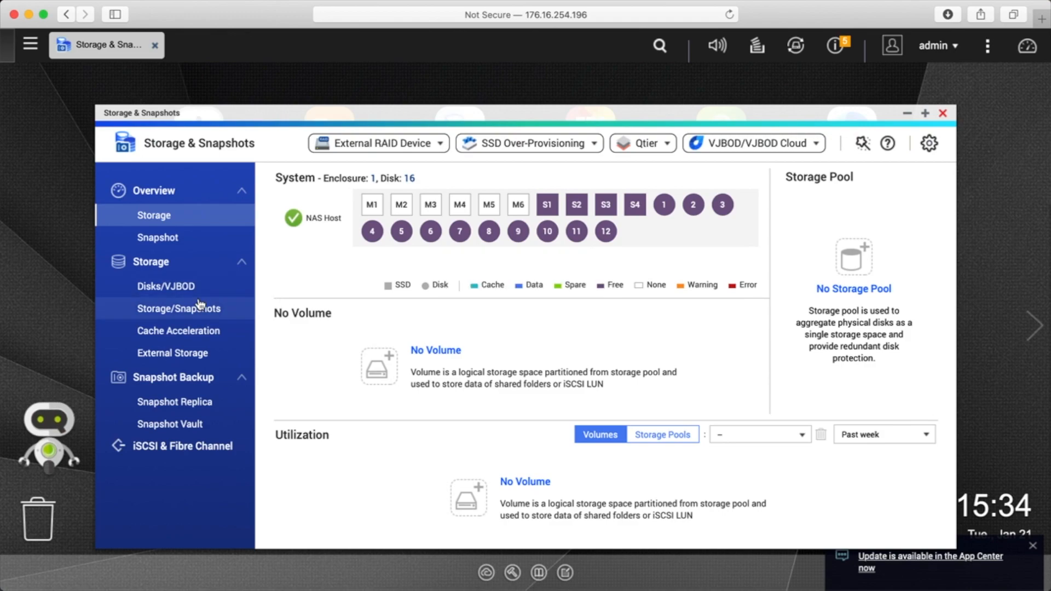
{"action": "left_click", "coordinate": [164, 287]}
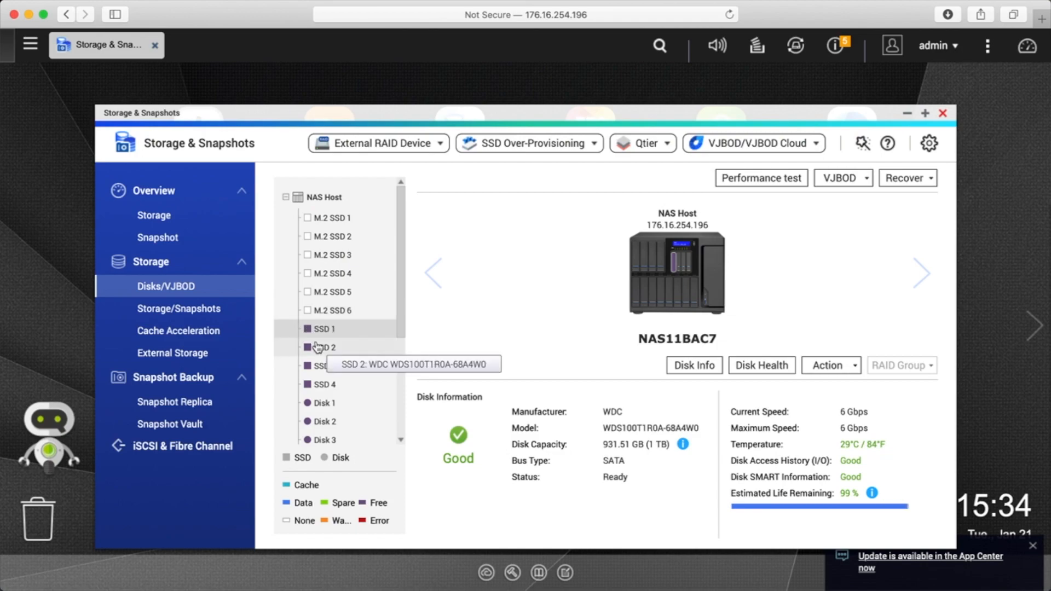
Step: Inspect Disk 11 and Disk 9 details, then open the empty Storage/Snapshots overview
{"action": "scroll", "scroll_direction": "down", "scroll_amount": 3}
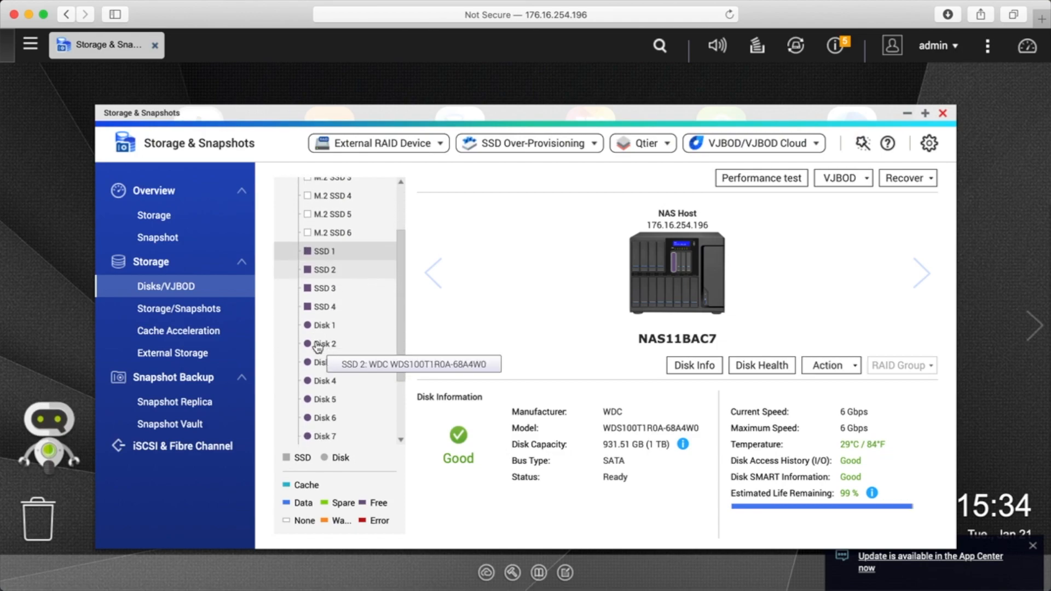
{"action": "scroll", "scroll_direction": "down", "scroll_amount": 3}
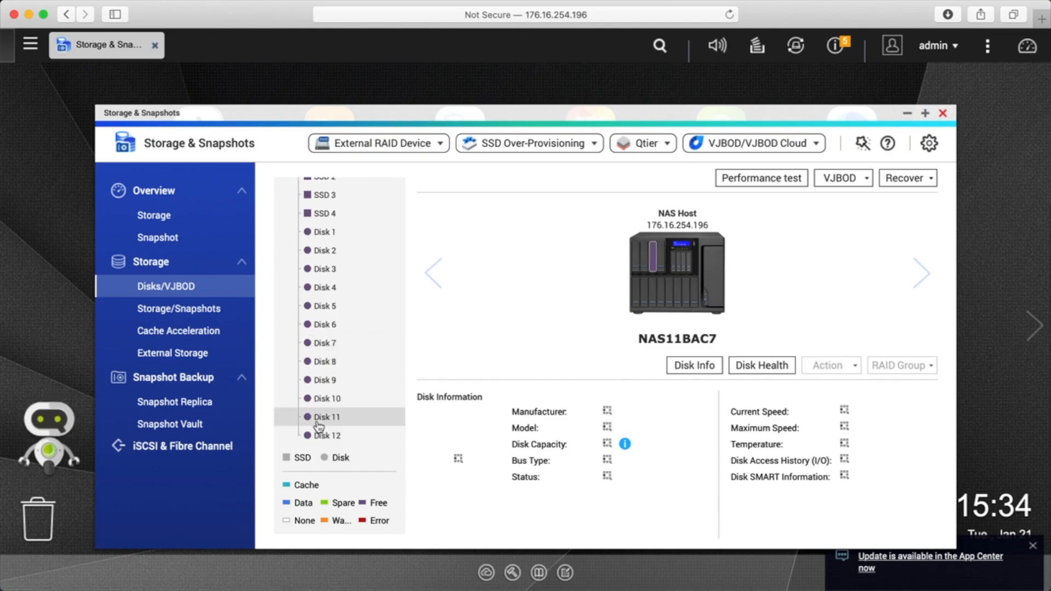
{"action": "left_click", "coordinate": [326, 417]}
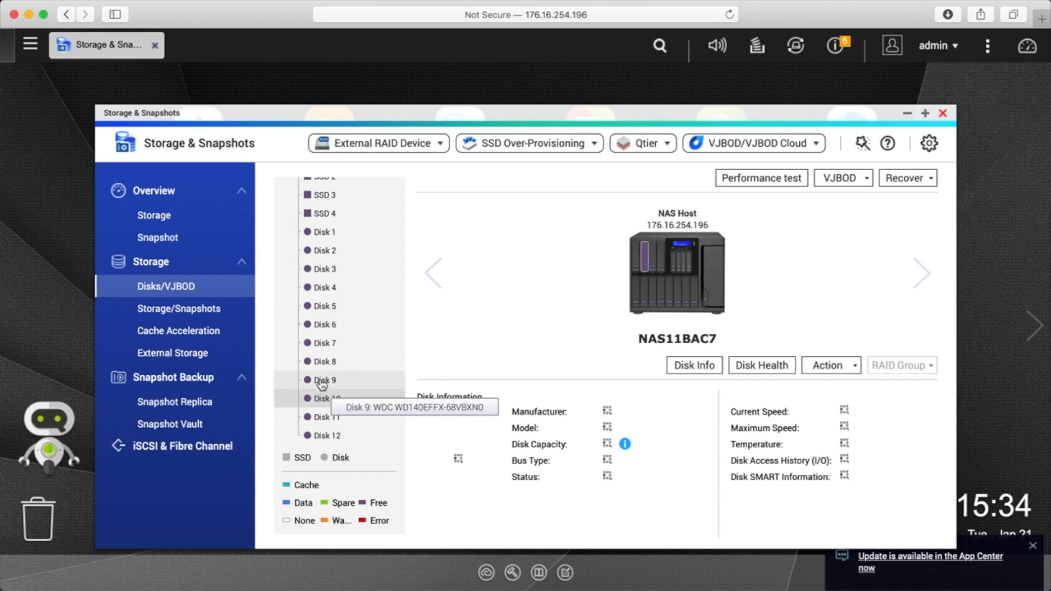
{"action": "left_click", "coordinate": [325, 380]}
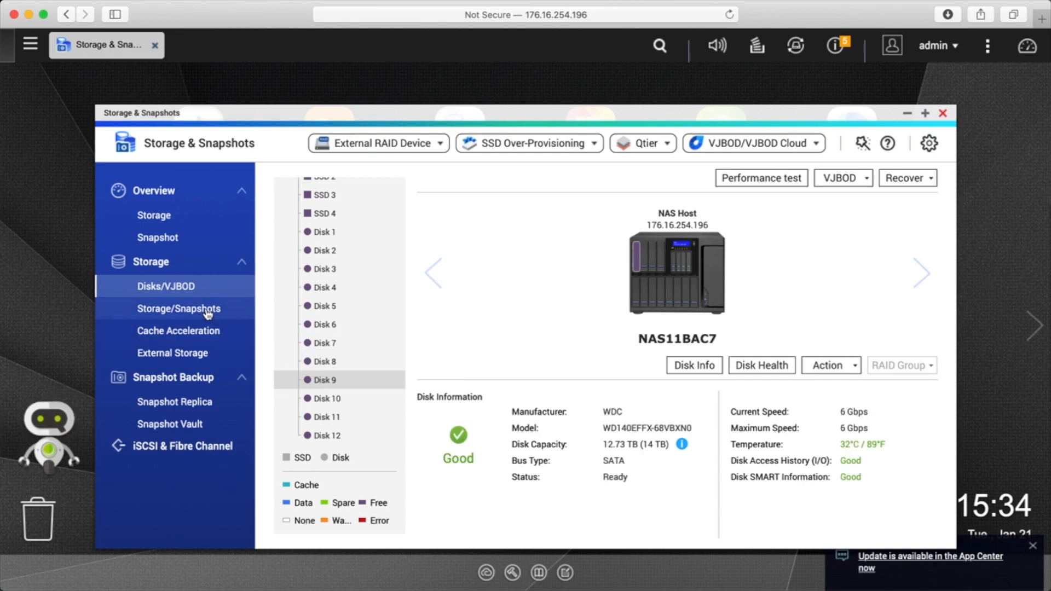
{"action": "left_click", "coordinate": [175, 308]}
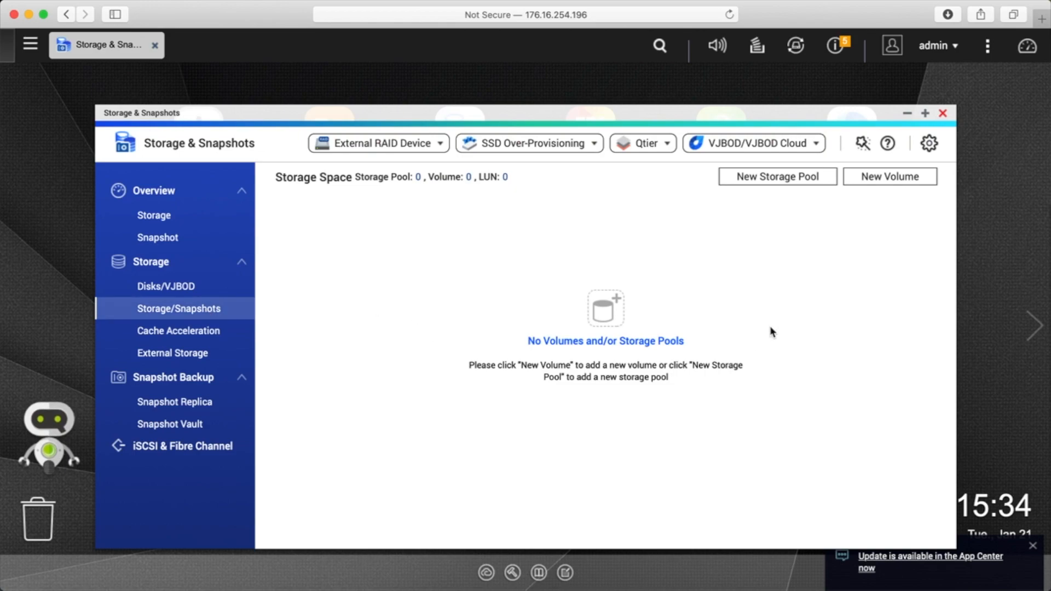
{"action": "mouse_move", "coordinate": [722, 306]}
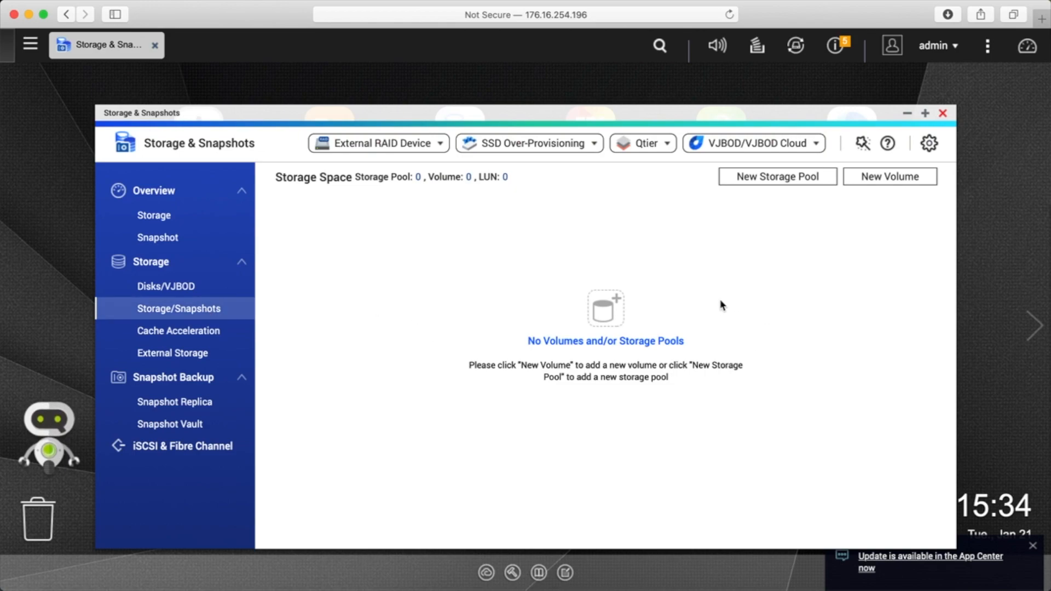
{"action": "mouse_move", "coordinate": [617, 302]}
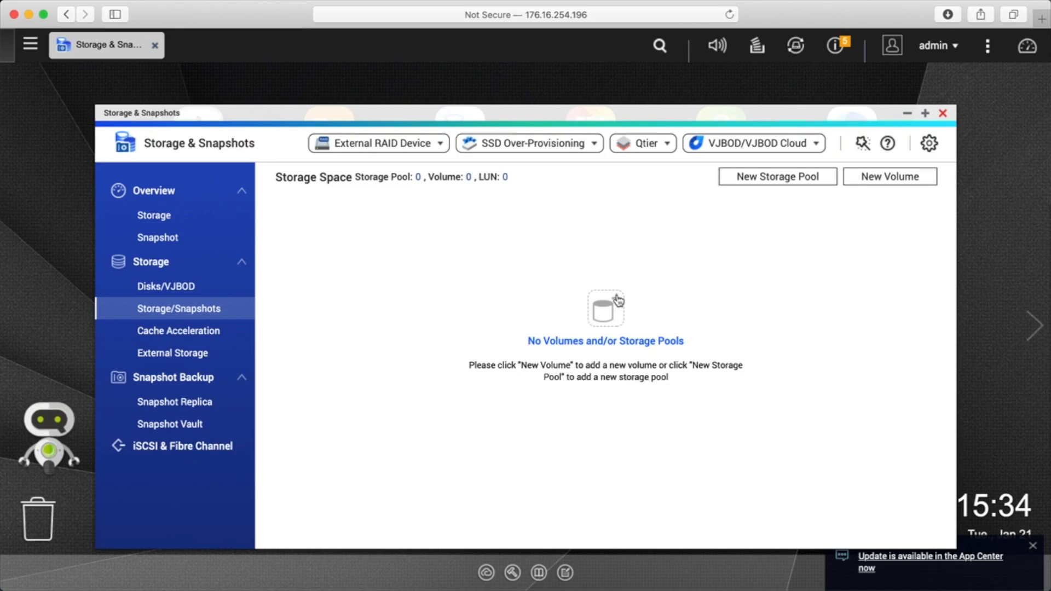
Step: Open the Create Storage Pool Wizard via New Storage Pool
{"action": "left_click", "coordinate": [777, 176]}
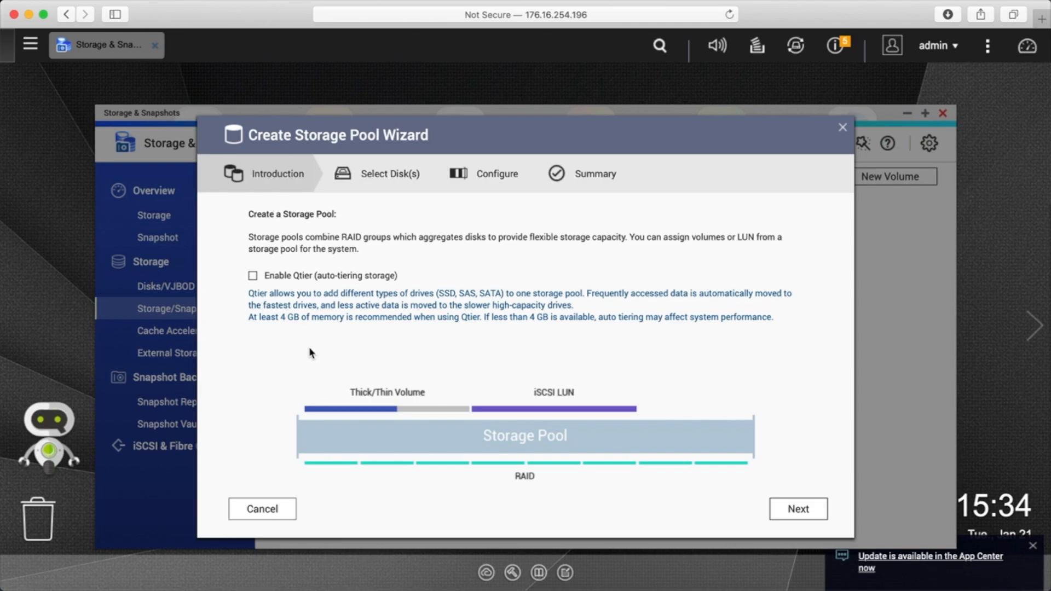
{"action": "mouse_move", "coordinate": [248, 338]}
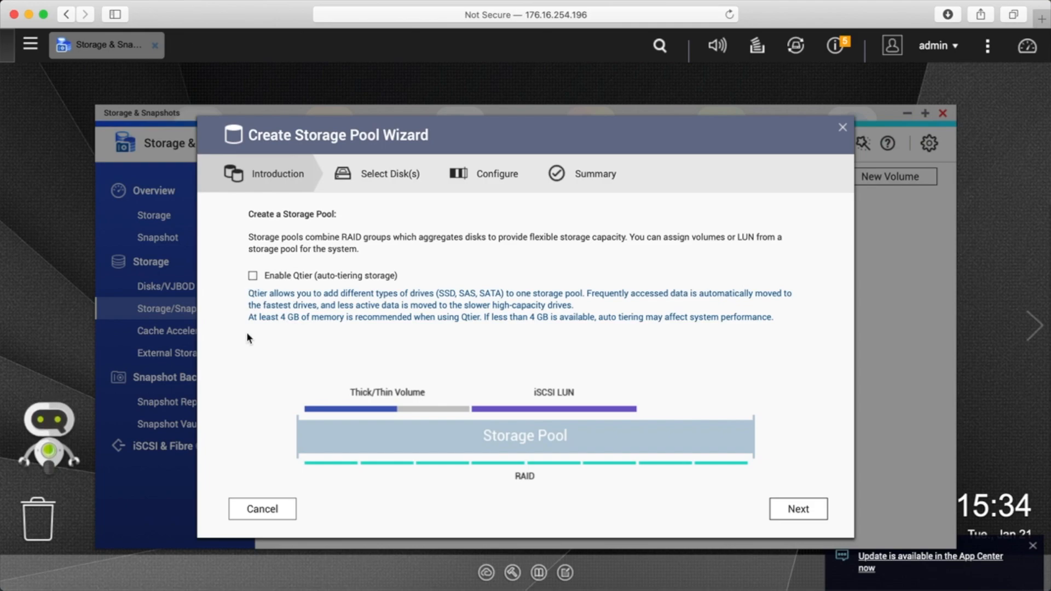
{"action": "mouse_move", "coordinate": [337, 337]}
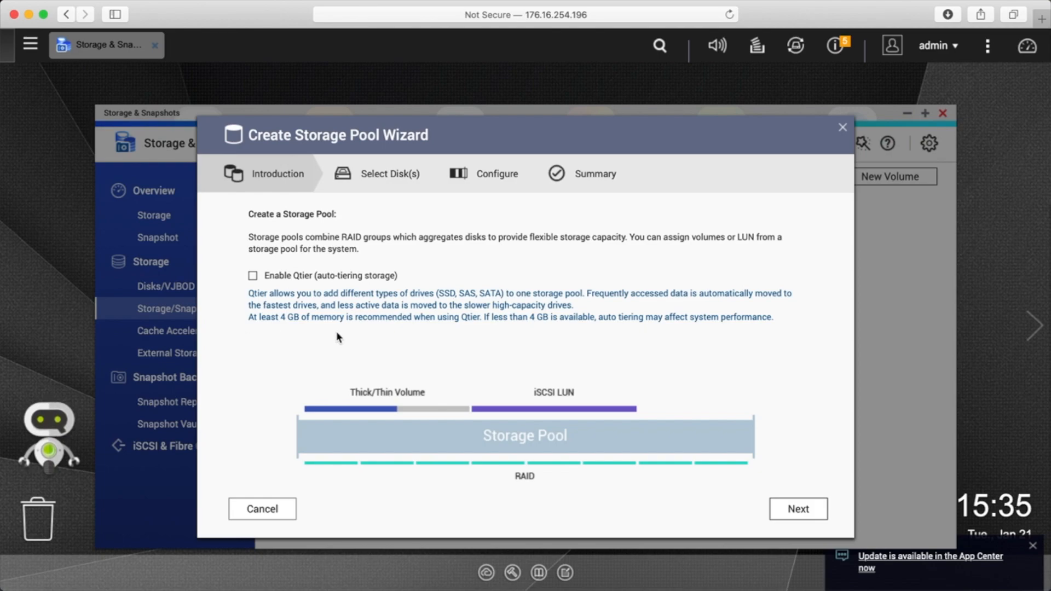
{"action": "mouse_move", "coordinate": [526, 310]}
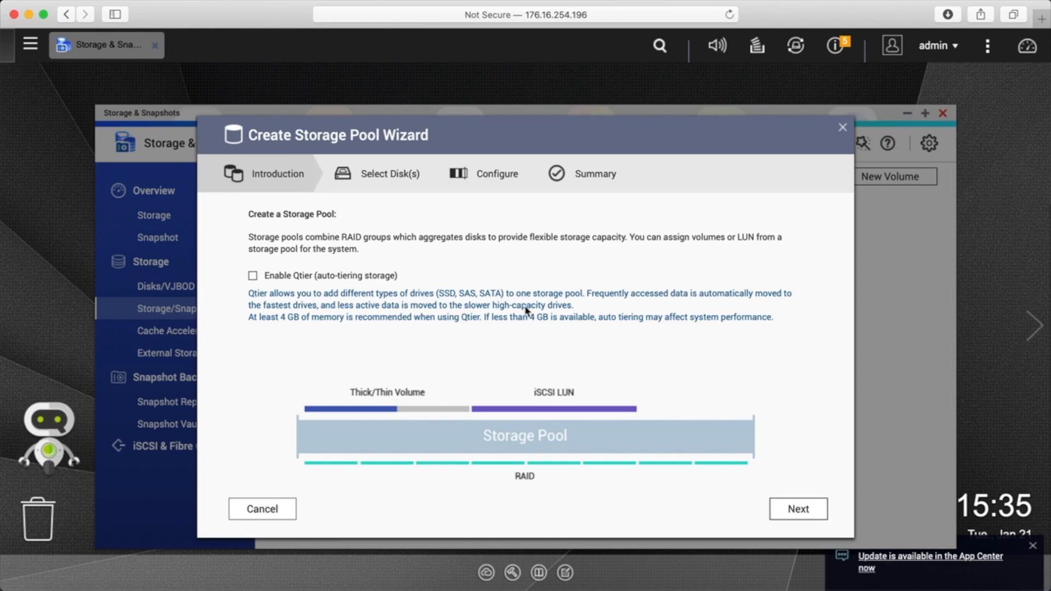
Step: Advance from the wizard's Introduction page to disk selection
{"action": "left_click", "coordinate": [798, 509]}
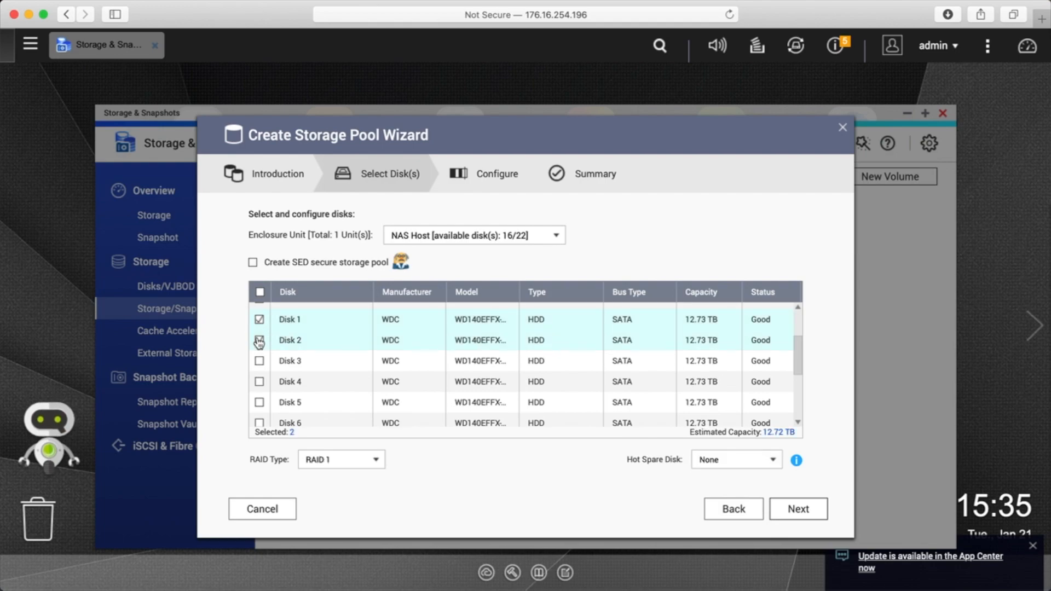
Step: Add Disks 3, 4 and 7 to the pool, keep RAID 6, and proceed
{"action": "left_click", "coordinate": [260, 361]}
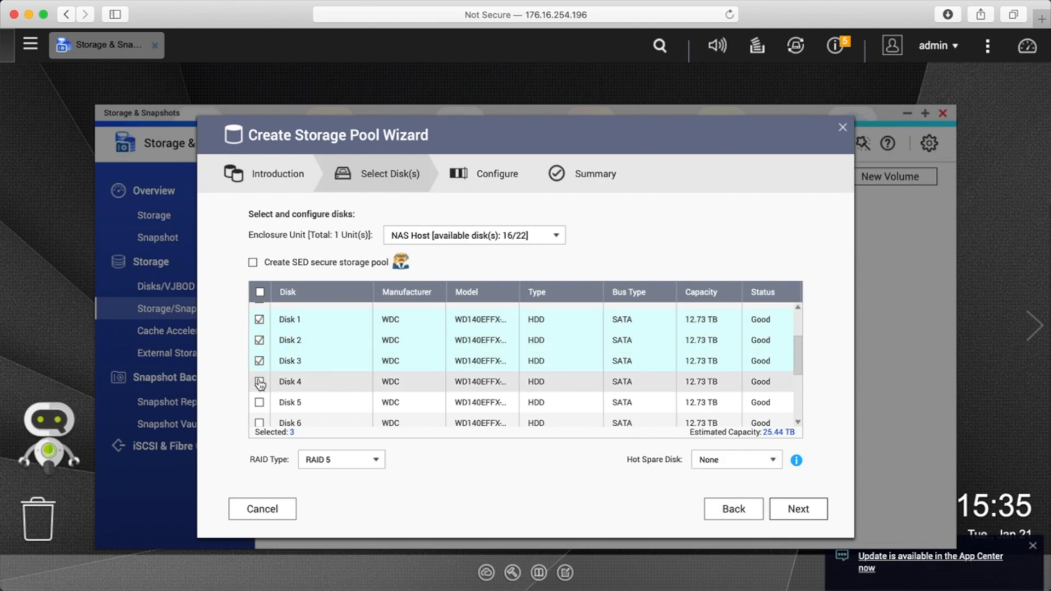
{"action": "left_click", "coordinate": [260, 387]}
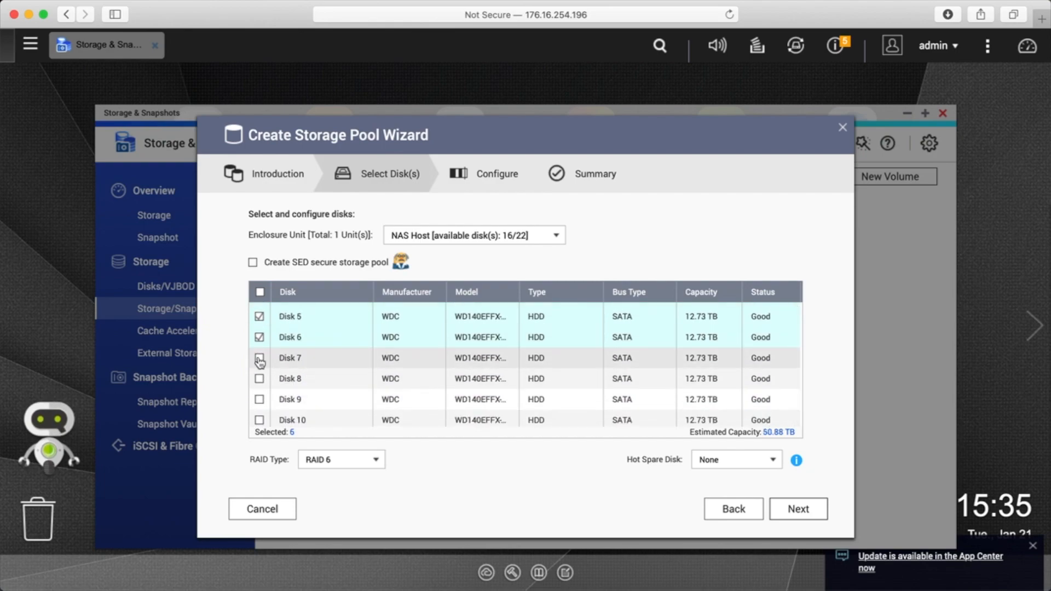
{"action": "left_click", "coordinate": [259, 357]}
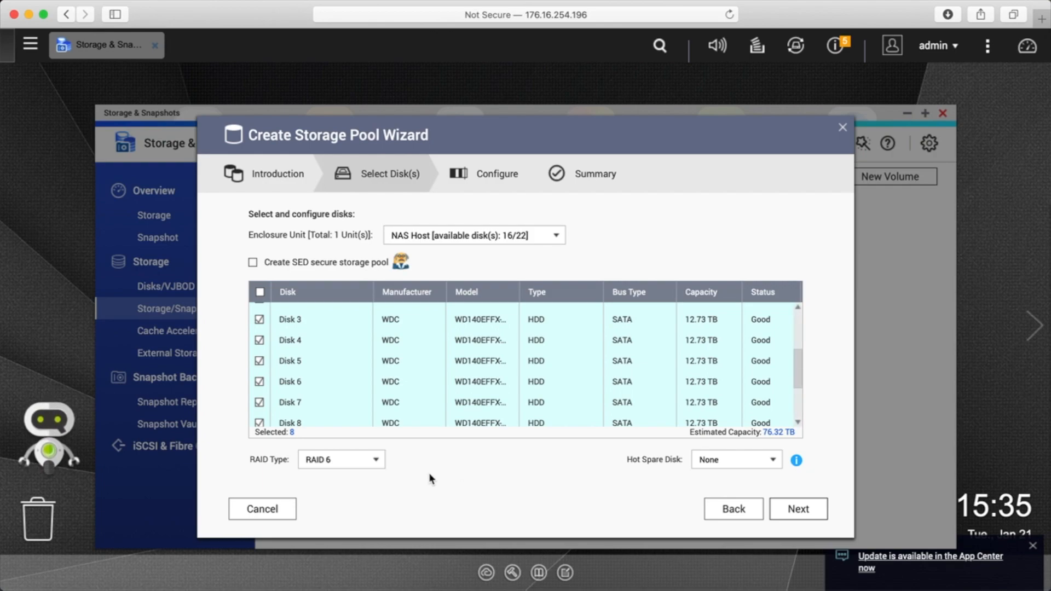
{"action": "left_click", "coordinate": [340, 459]}
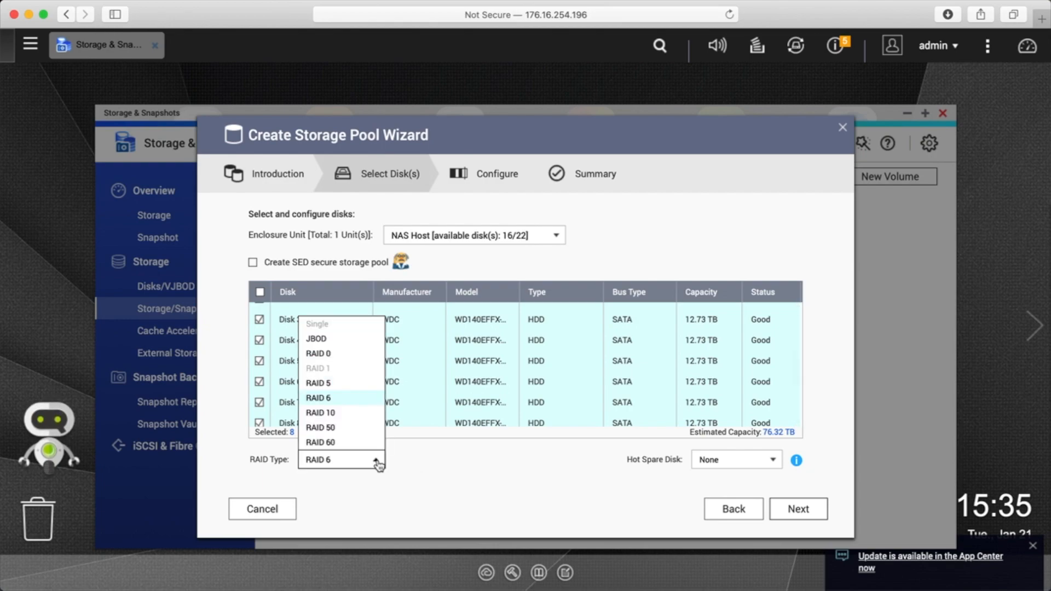
{"action": "mouse_move", "coordinate": [552, 468]}
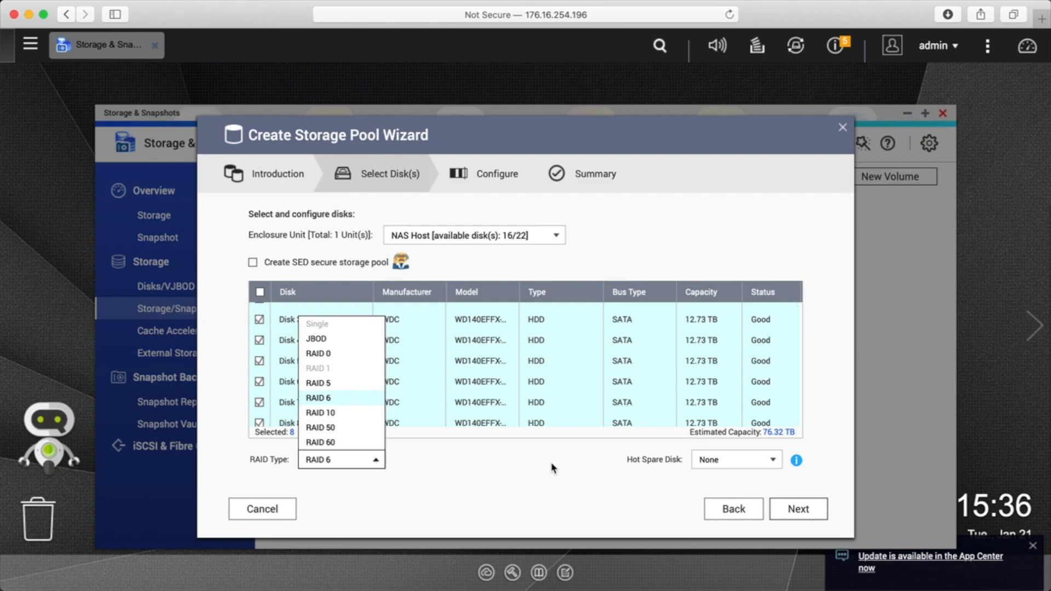
{"action": "left_click", "coordinate": [797, 508]}
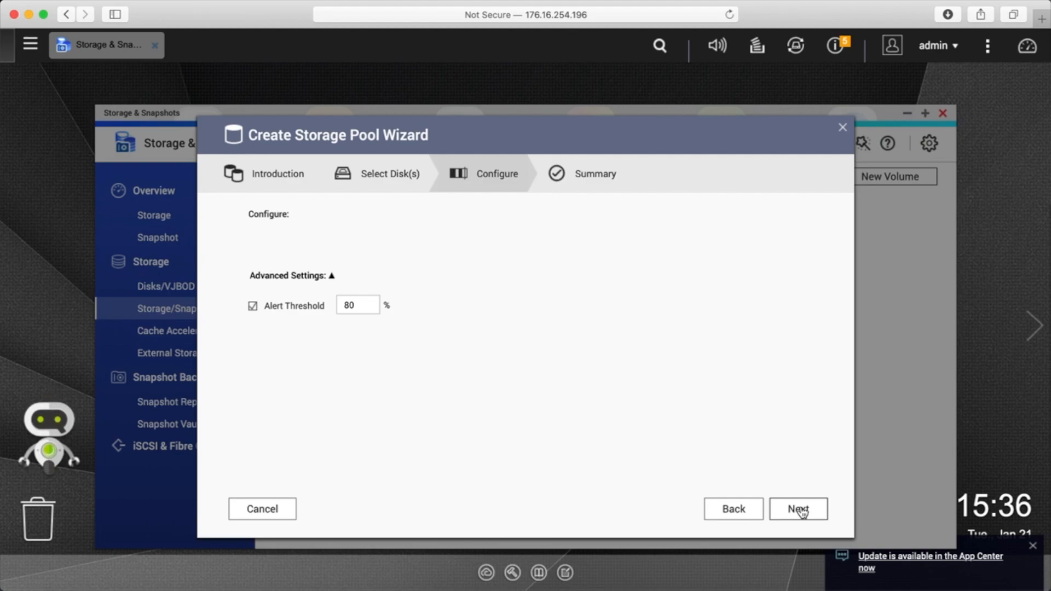
Step: Keep the 80% alert threshold, review the 76.32 TB RAID 6 summary, and choose Create
{"action": "left_click", "coordinate": [797, 508]}
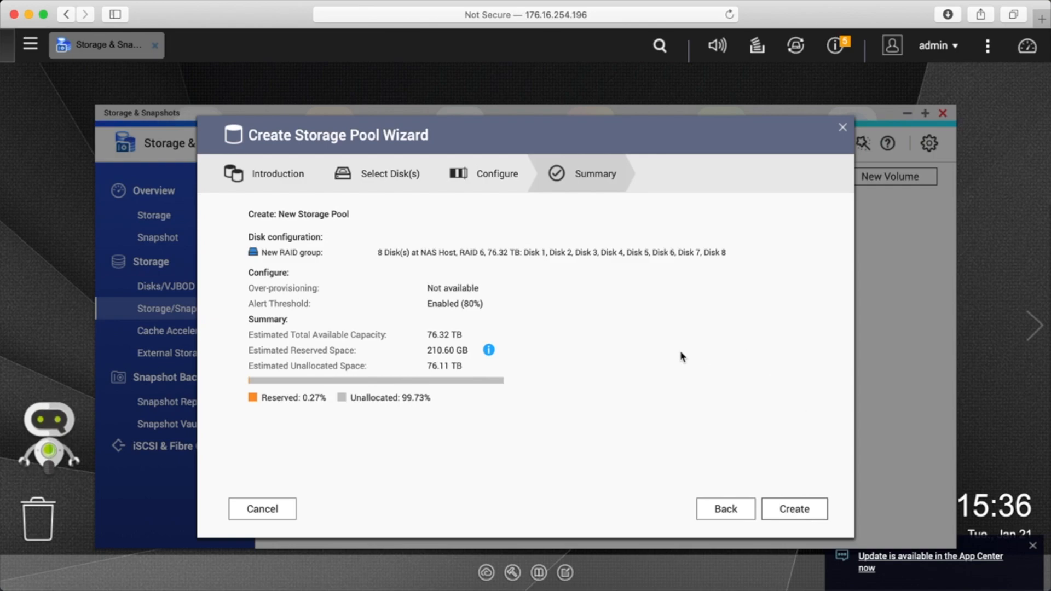
{"action": "mouse_move", "coordinate": [395, 264]}
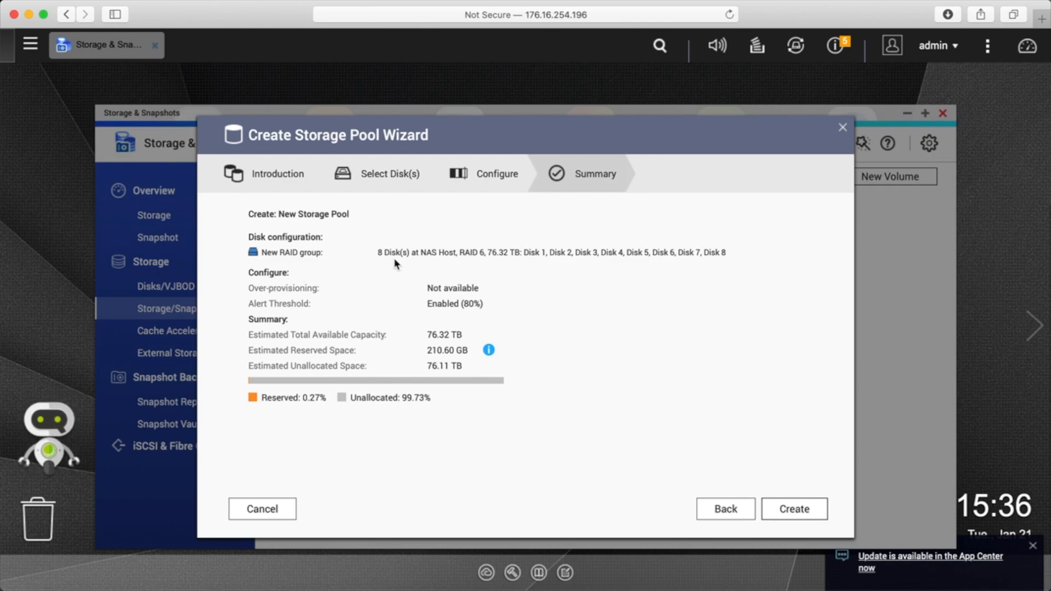
{"action": "mouse_move", "coordinate": [660, 254]}
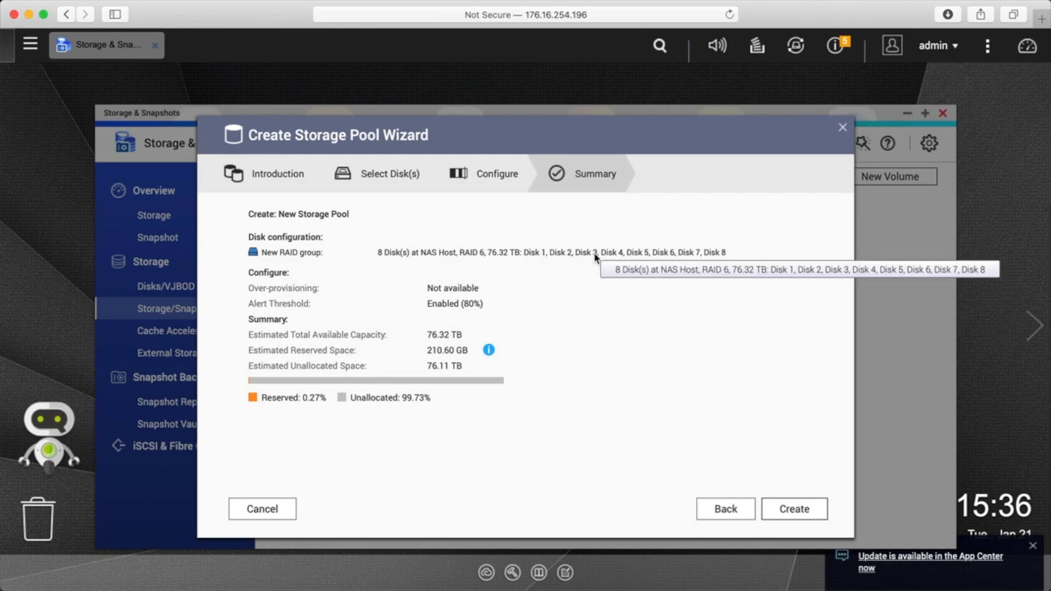
{"action": "mouse_move", "coordinate": [635, 325]}
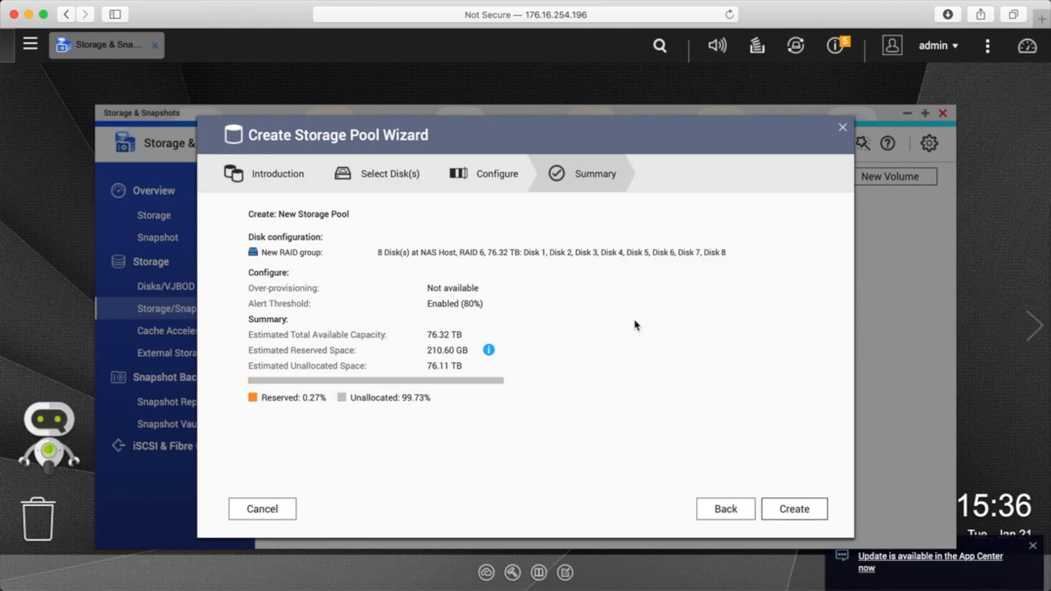
{"action": "mouse_move", "coordinate": [530, 449]}
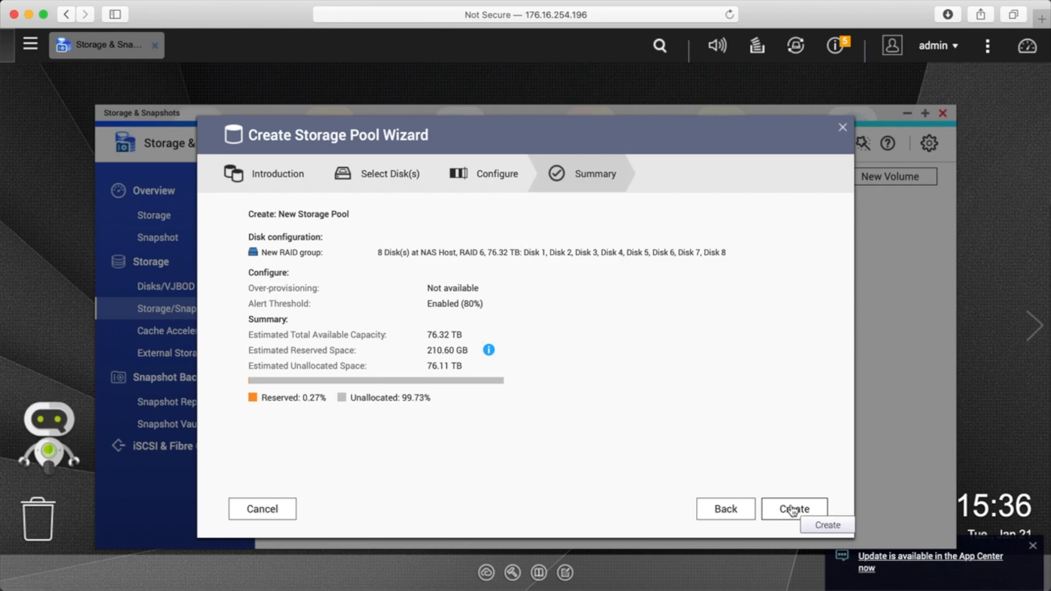
{"action": "left_click", "coordinate": [794, 508]}
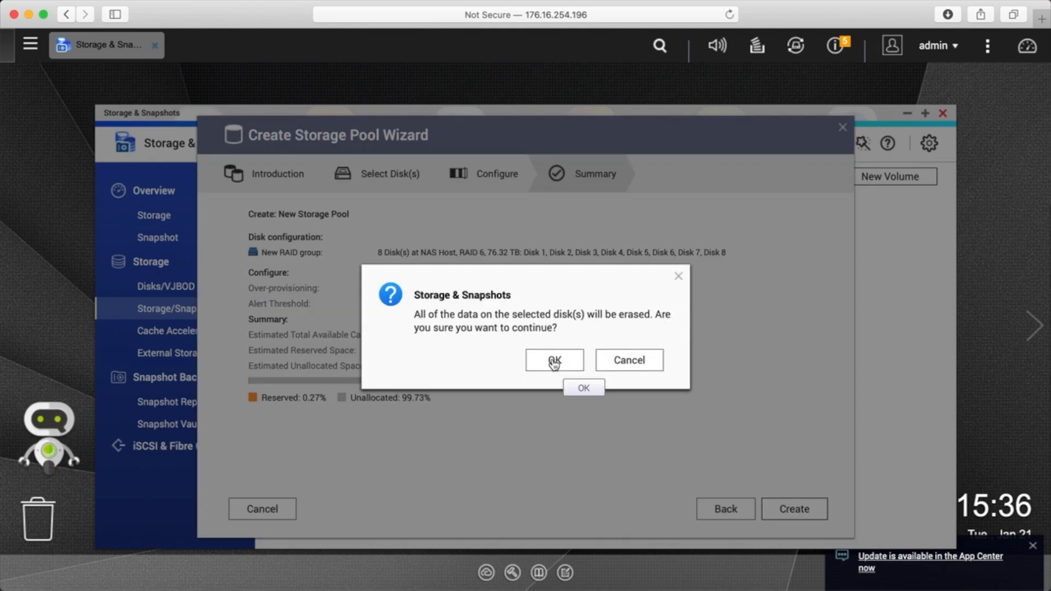
Step: Accept the warning that all data on the eight disks will be erased
{"action": "left_click", "coordinate": [553, 360]}
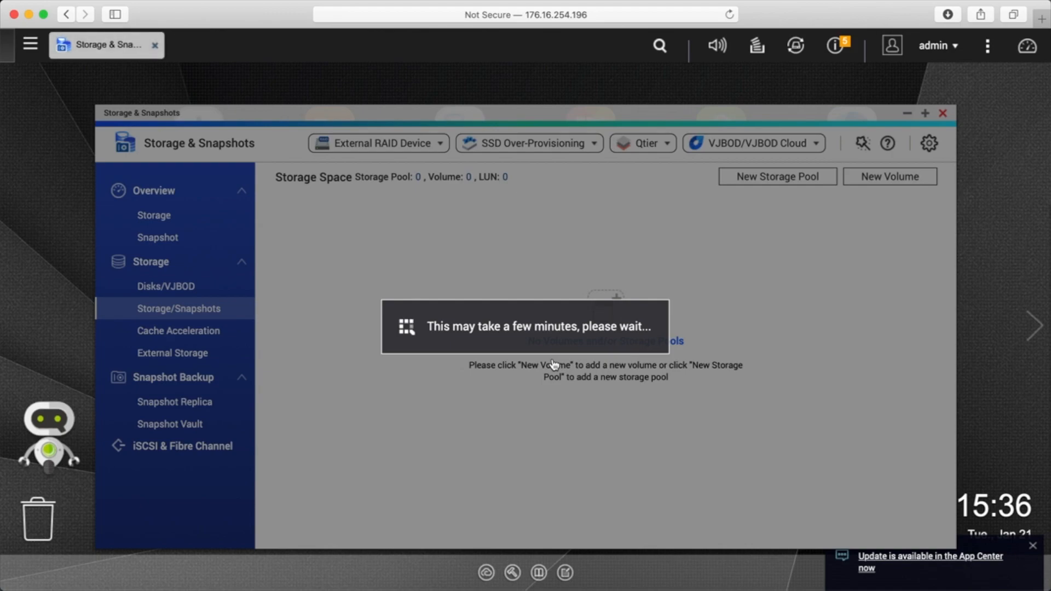